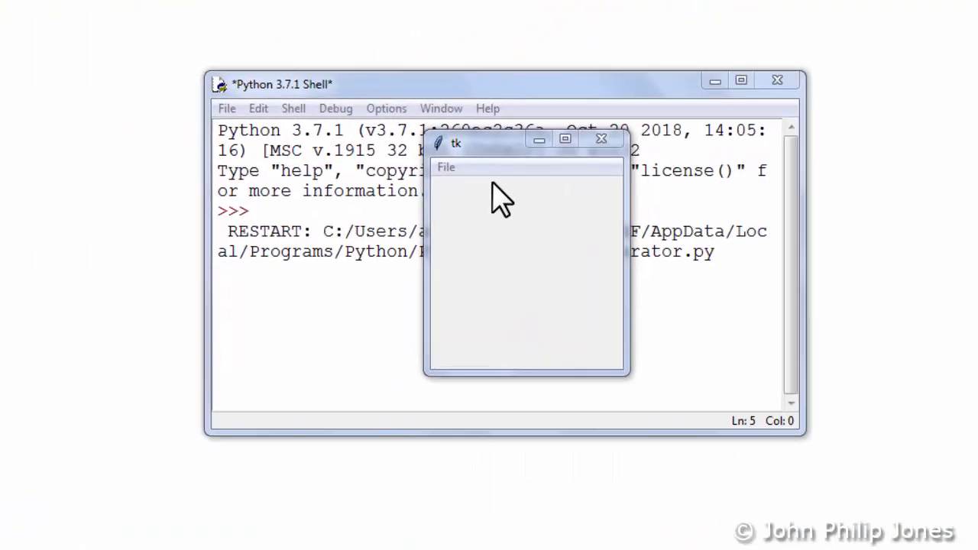
Step: Choose New File and Open from the tk File menu so the shell logs each selection
{"action": "left_click", "coordinate": [447, 167]}
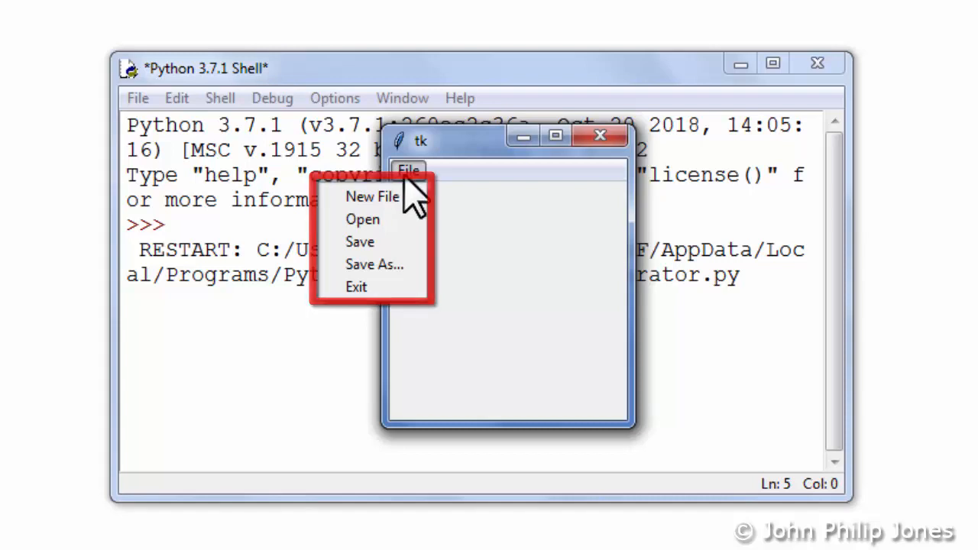
{"action": "mouse_move", "coordinate": [372, 196]}
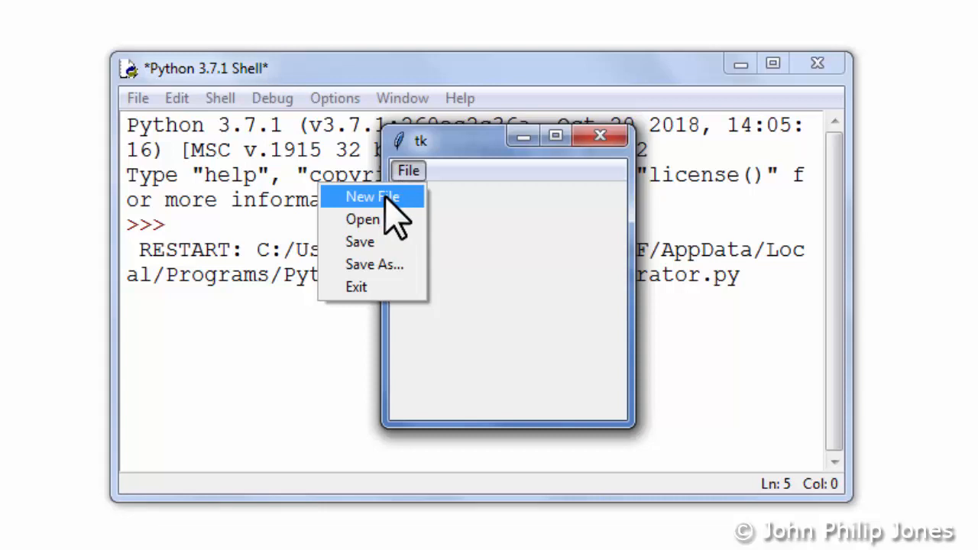
{"action": "left_click", "coordinate": [373, 196]}
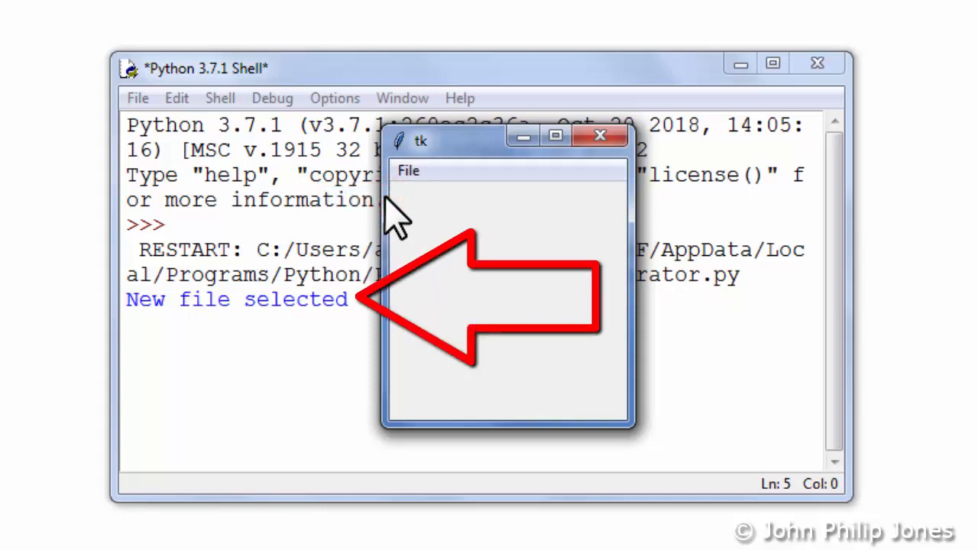
{"action": "left_click", "coordinate": [410, 171]}
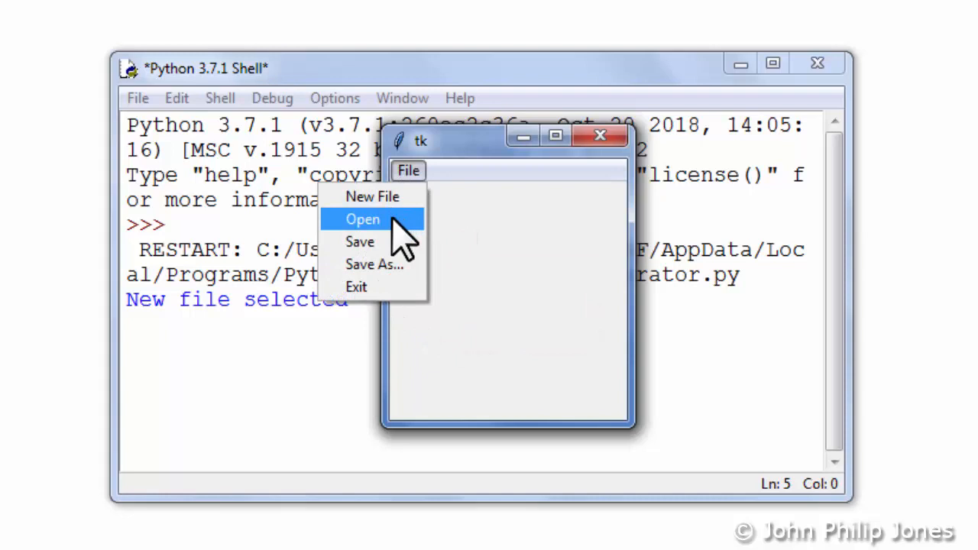
{"action": "left_click", "coordinate": [362, 220]}
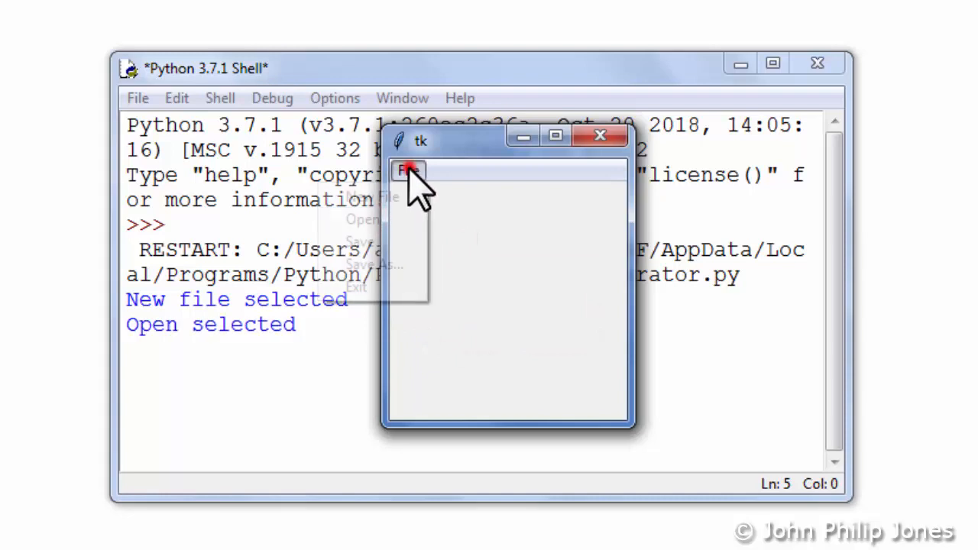
Step: Choose Save As... and Exit from the tk File menu, logging their selected messages
{"action": "left_click", "coordinate": [359, 241]}
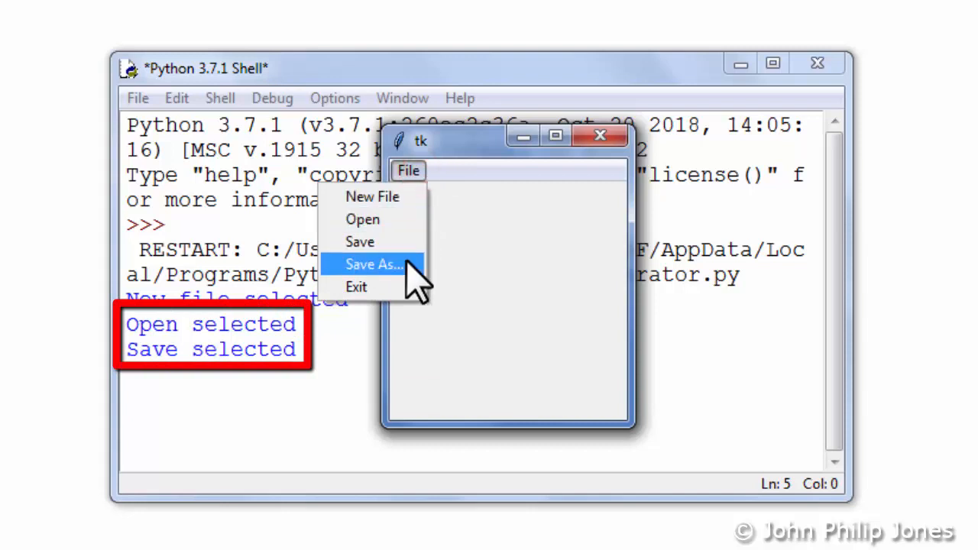
{"action": "left_click", "coordinate": [373, 263]}
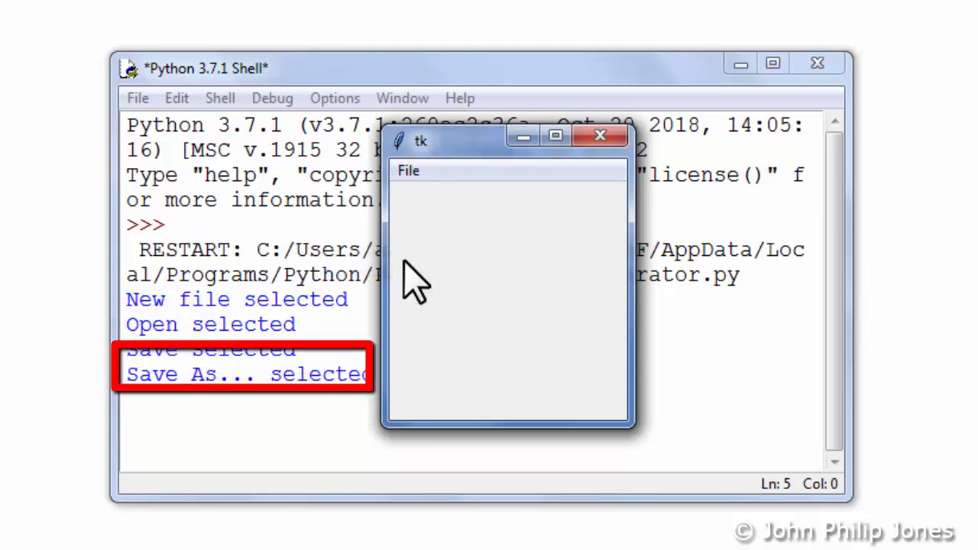
{"action": "left_click", "coordinate": [410, 171]}
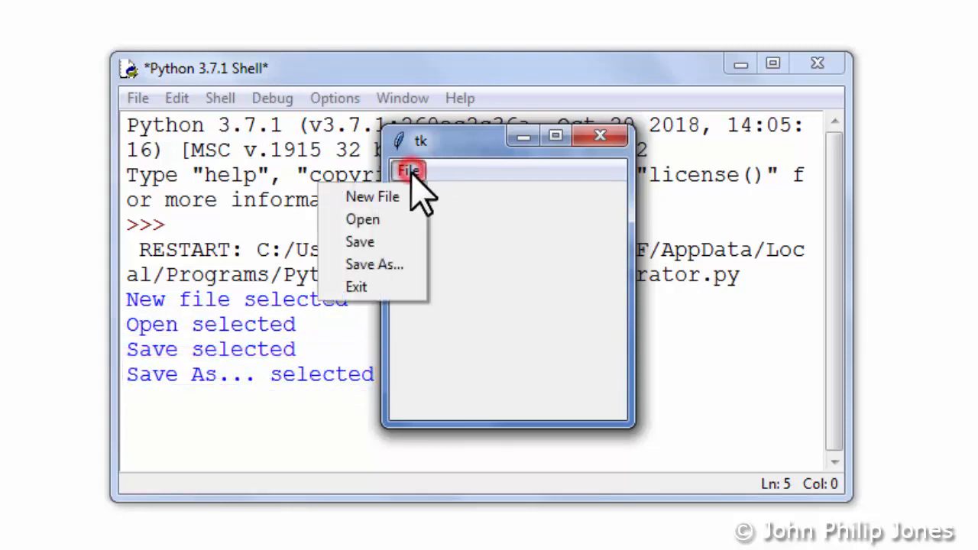
{"action": "left_click", "coordinate": [356, 288]}
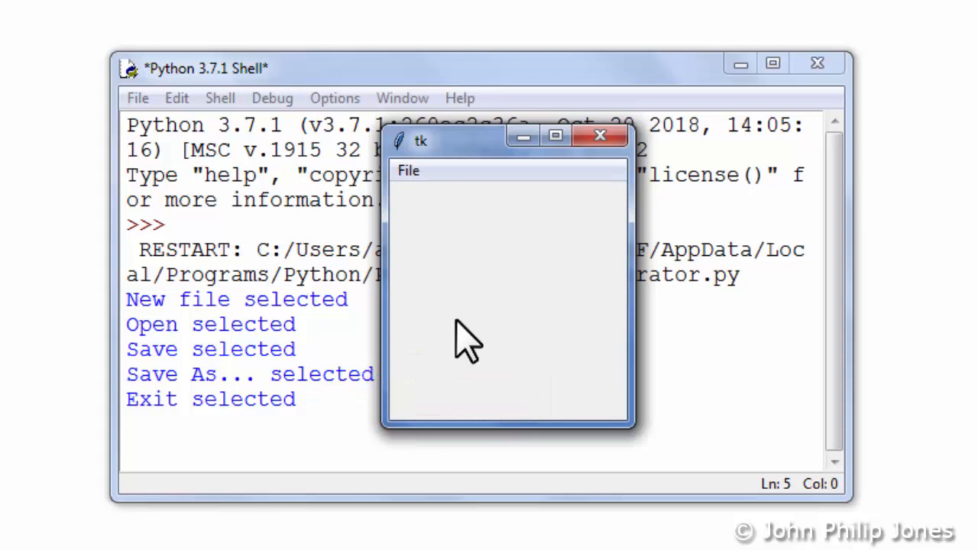
{"action": "mouse_move", "coordinate": [410, 171]}
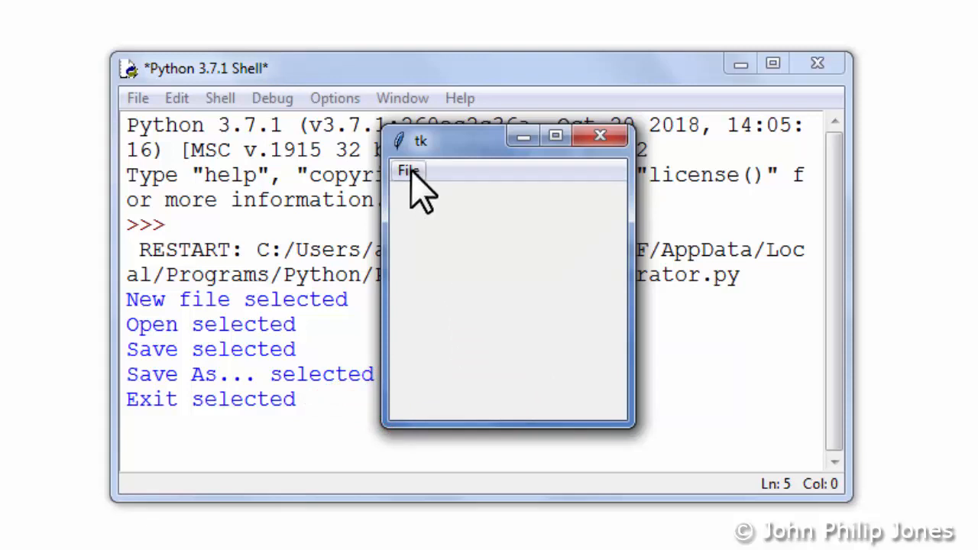
{"action": "left_click", "coordinate": [409, 169]}
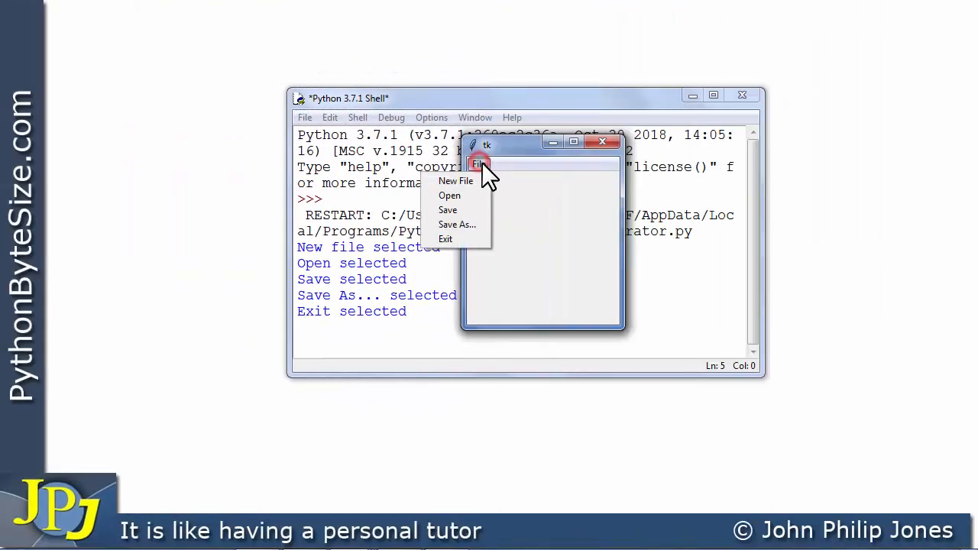
{"action": "mouse_move", "coordinate": [480, 165]}
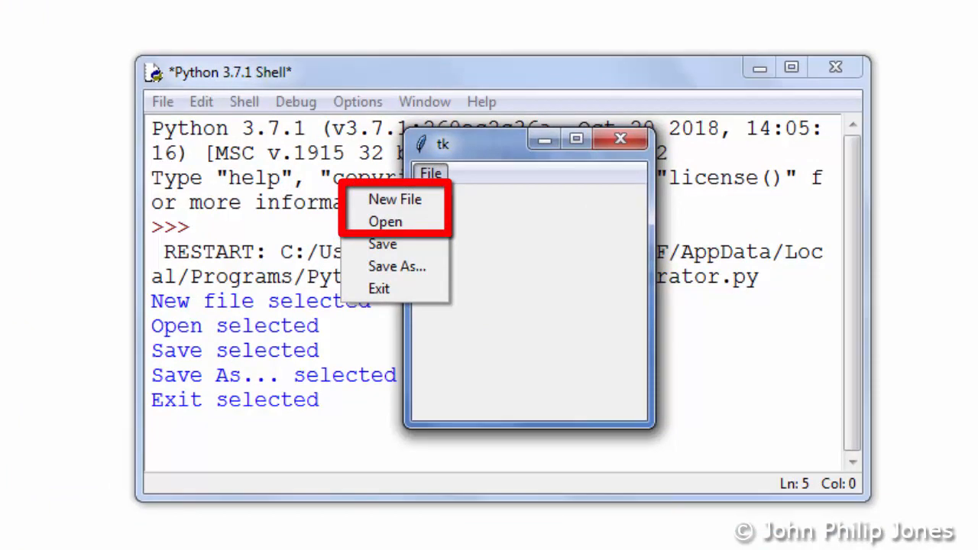
{"action": "mouse_move", "coordinate": [382, 252]}
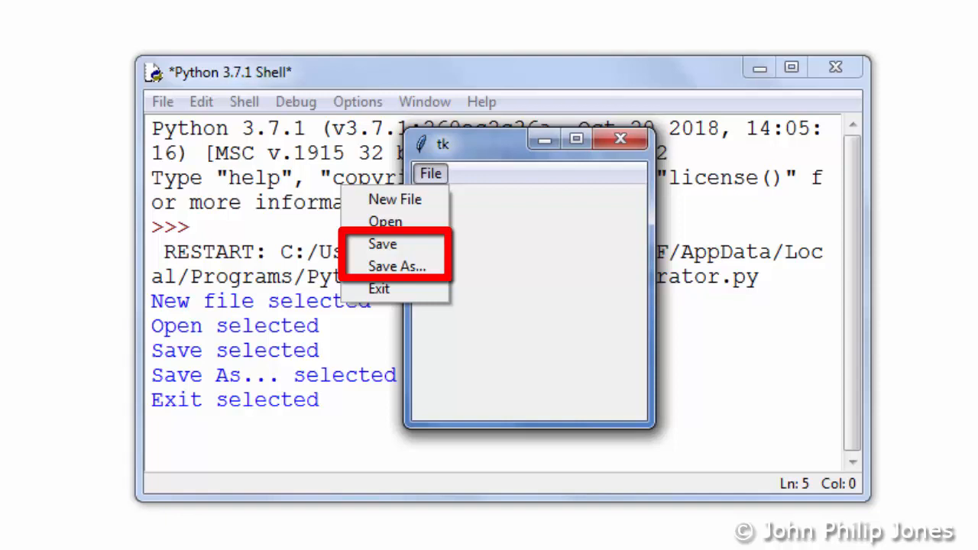
{"action": "mouse_move", "coordinate": [379, 287]}
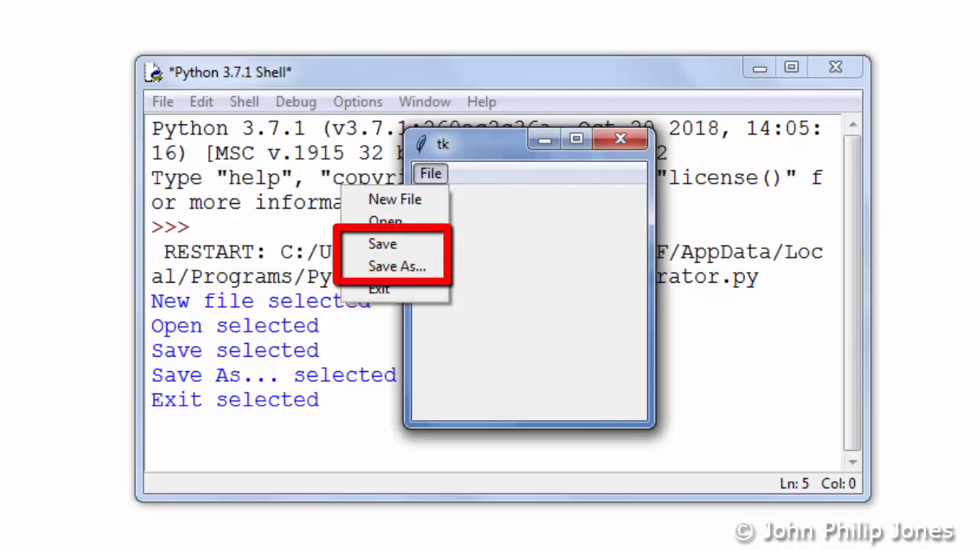
{"action": "mouse_move", "coordinate": [385, 222]}
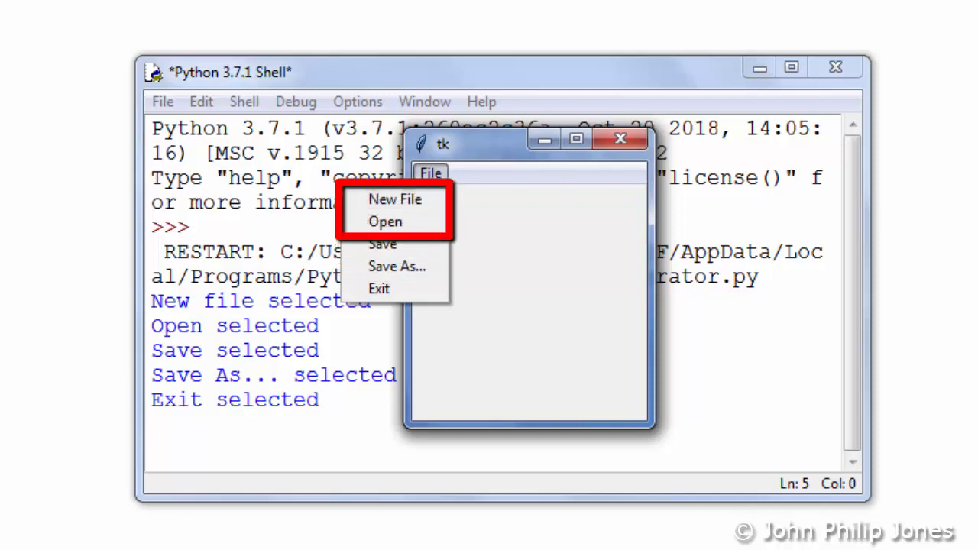
{"action": "mouse_move", "coordinate": [379, 288]}
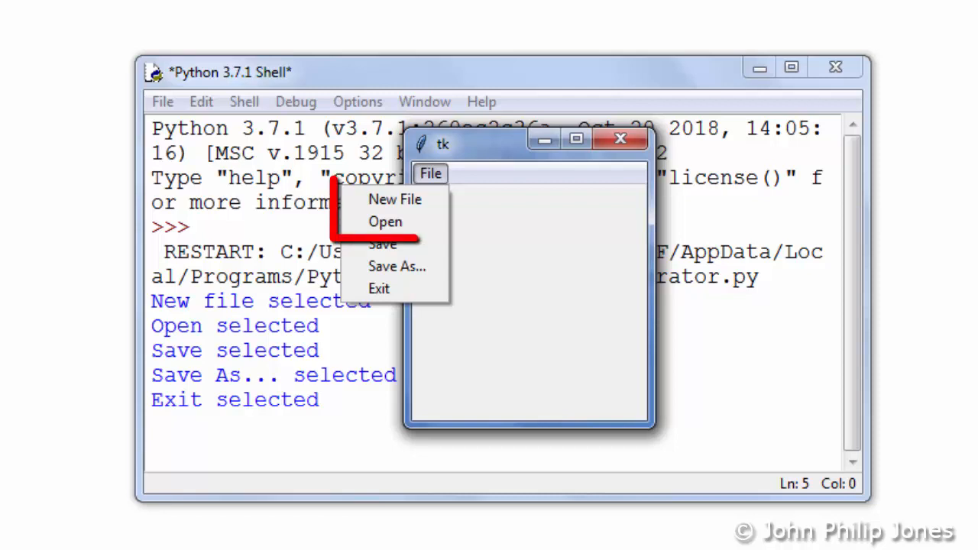
{"action": "mouse_move", "coordinate": [386, 221]}
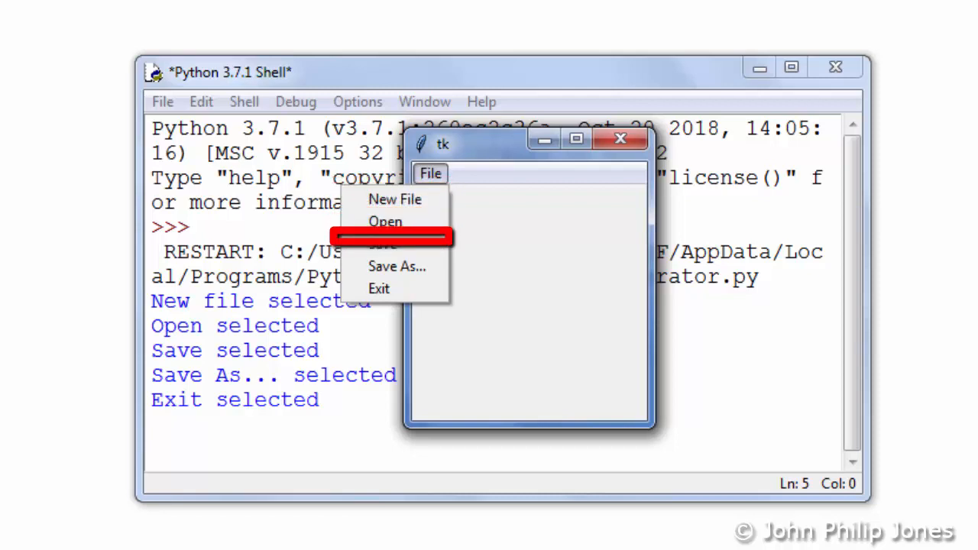
{"action": "mouse_move", "coordinate": [394, 282]}
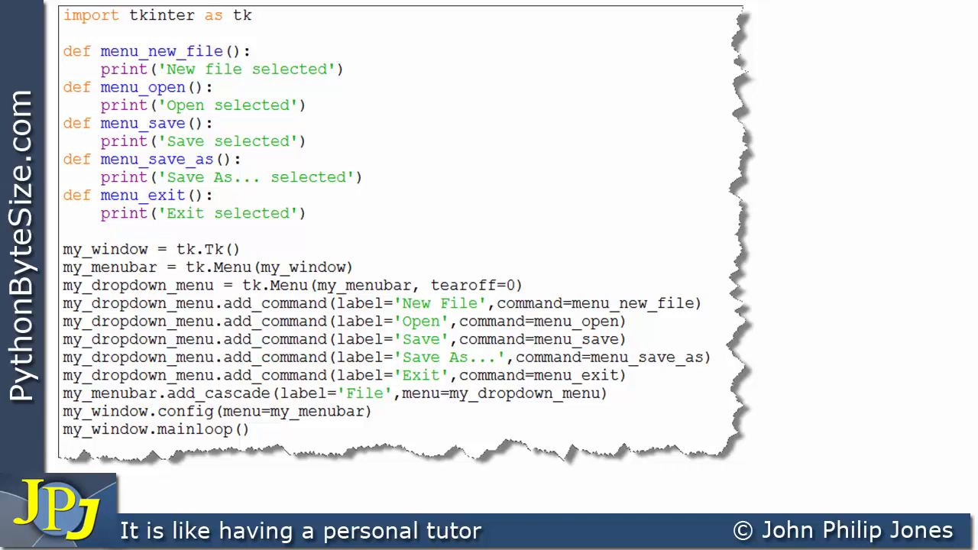
Step: Add add_separator() calls after Open and Save As... and rerun the menu script
{"action": "left_click", "coordinate": [727, 55]}
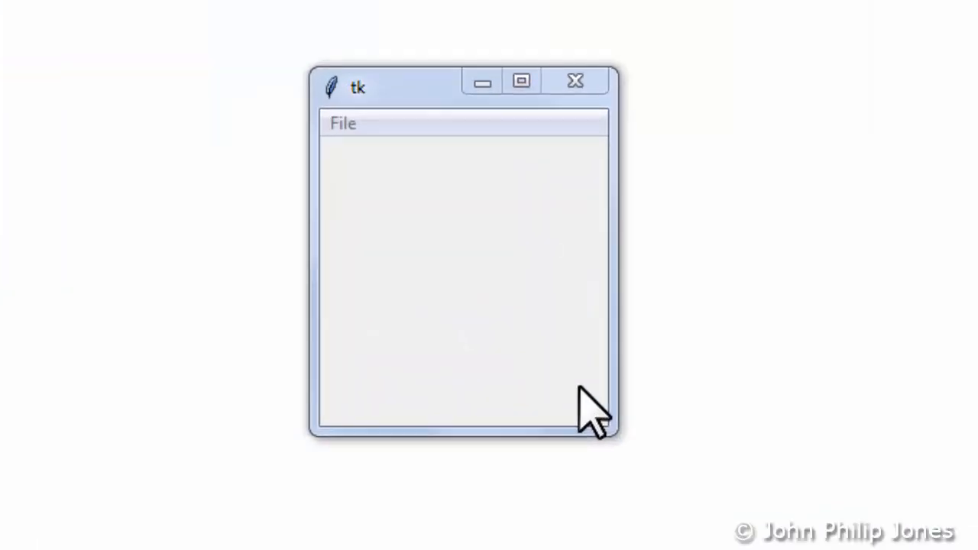
Step: Display the rebuilt File menu with separators grouping New File/Open, Save/Save As and Exit
{"action": "left_click", "coordinate": [342, 122]}
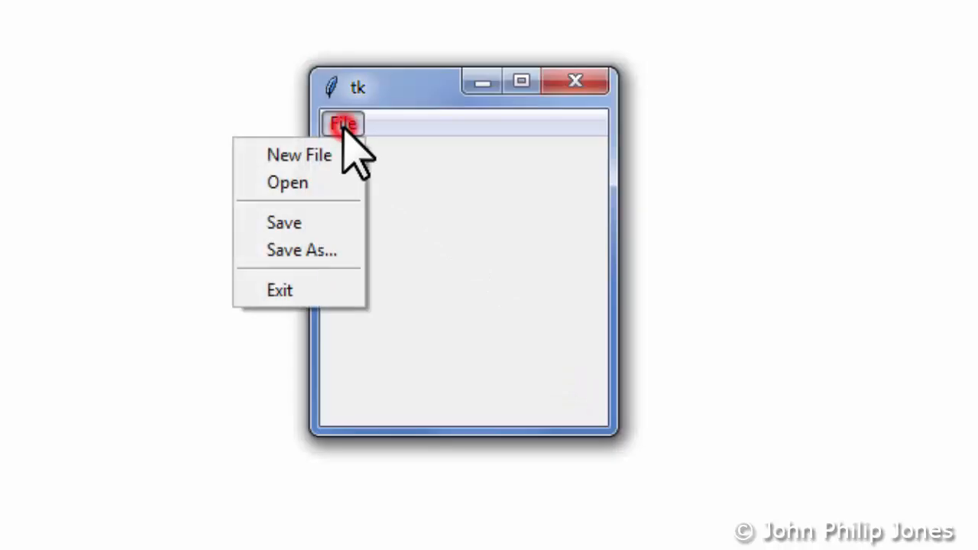